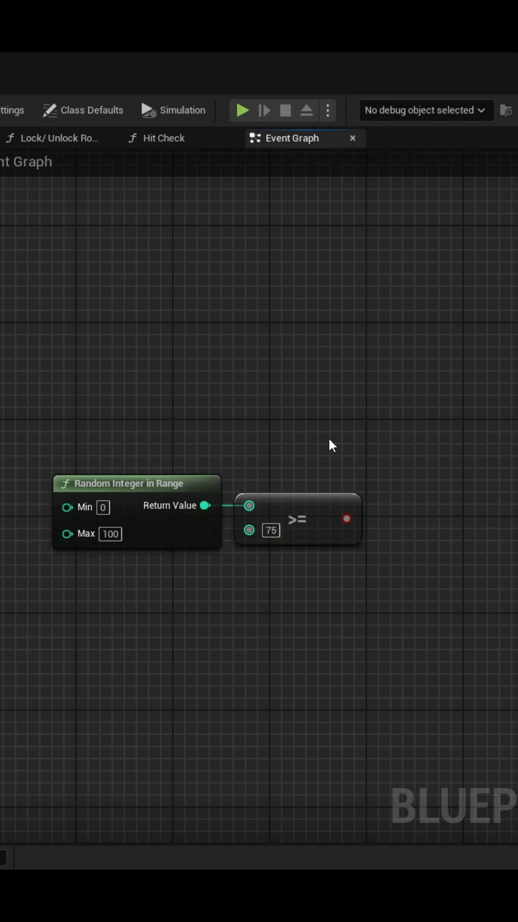
mouse_move(419, 437)
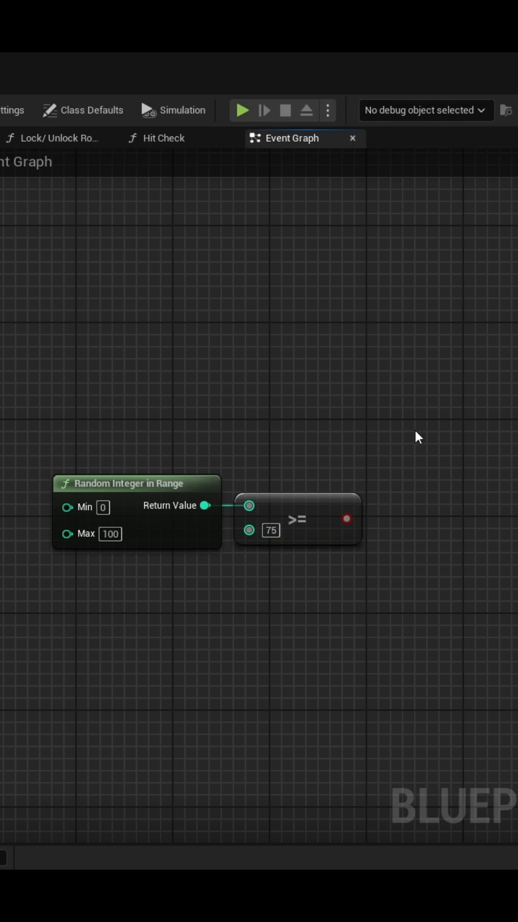
mouse_move(348, 429)
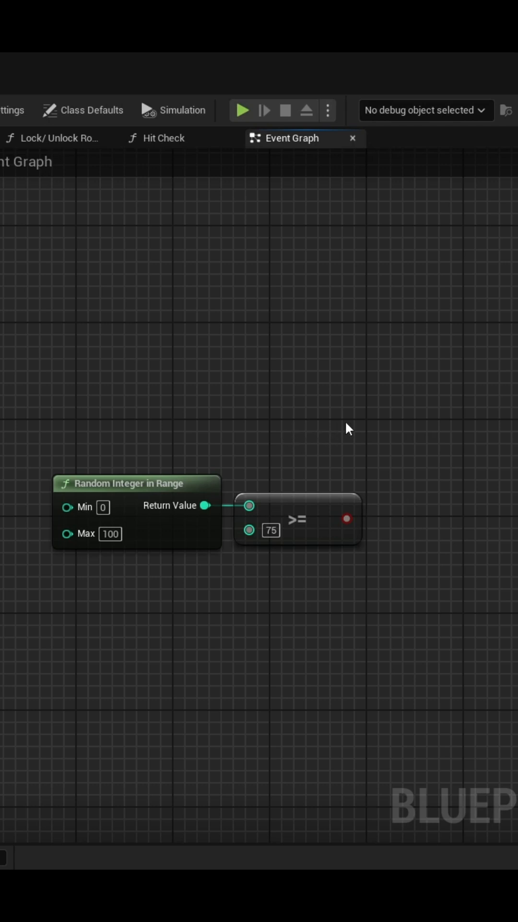
- Select the Random Integer in Range node and nudge the graph view near it
click(136, 483)
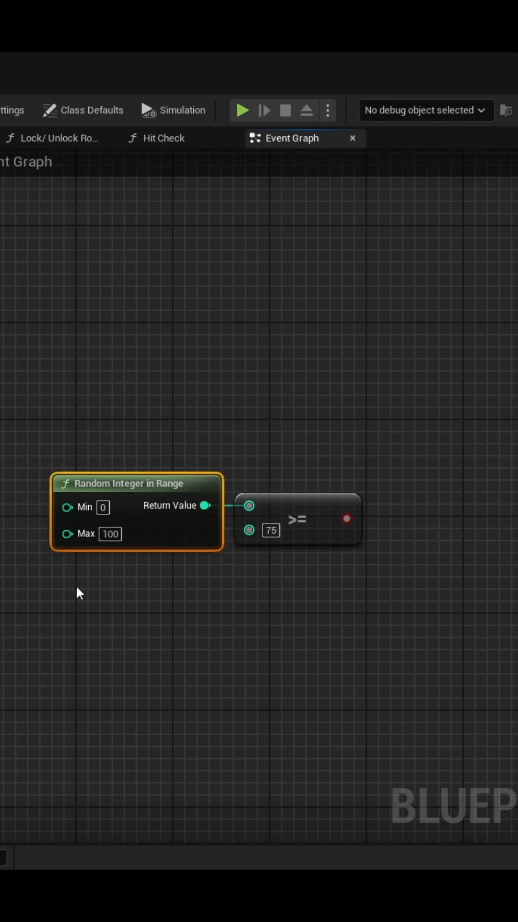
mouse_move(299, 497)
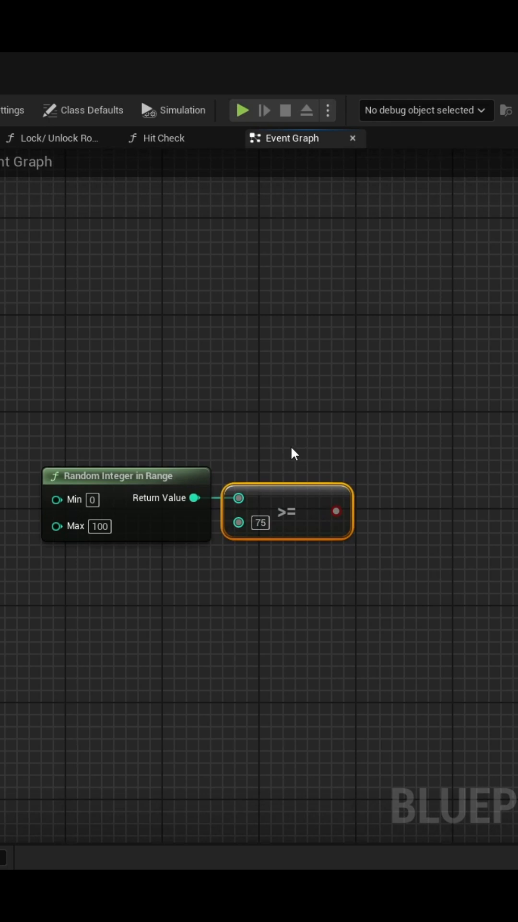
drag(294, 452, 264, 461)
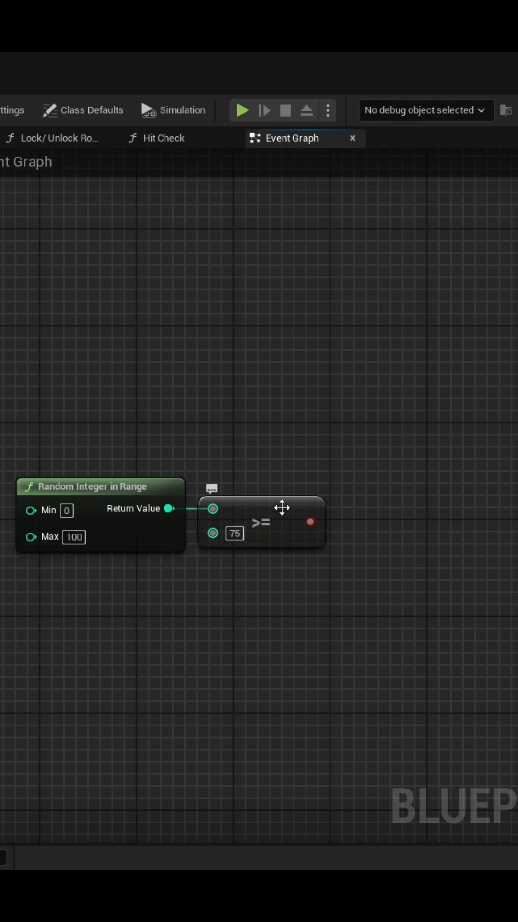
mouse_move(55, 549)
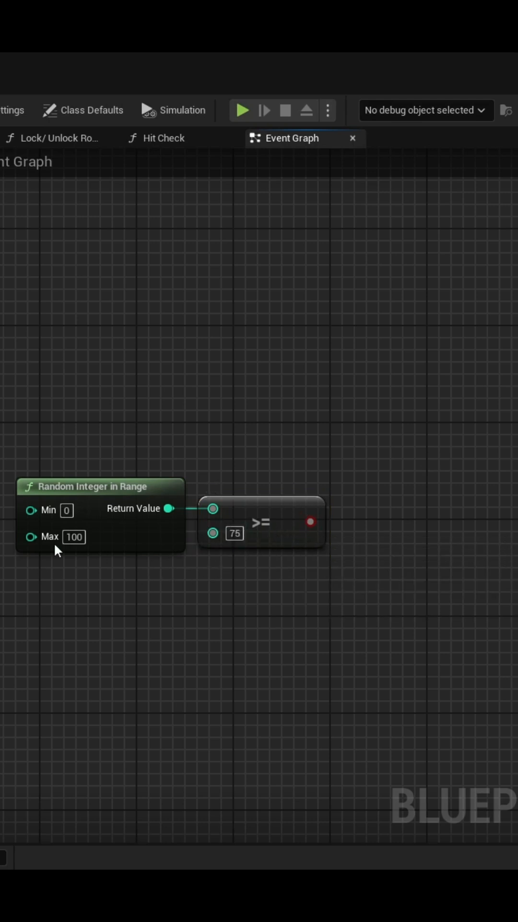
mouse_move(259, 522)
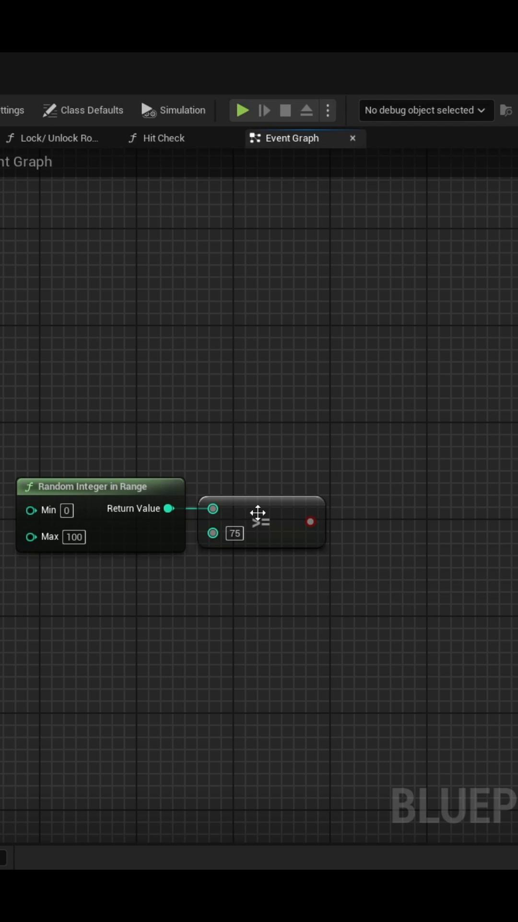
mouse_move(327, 660)
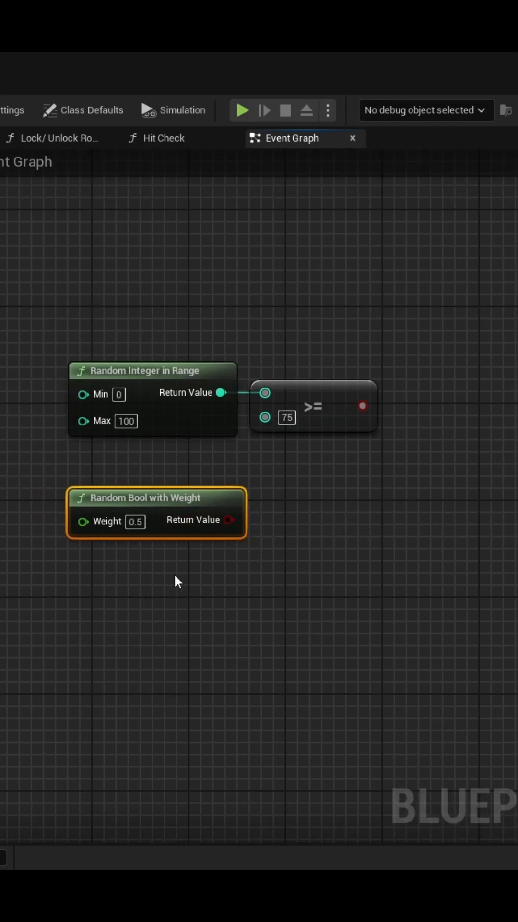
mouse_move(174, 497)
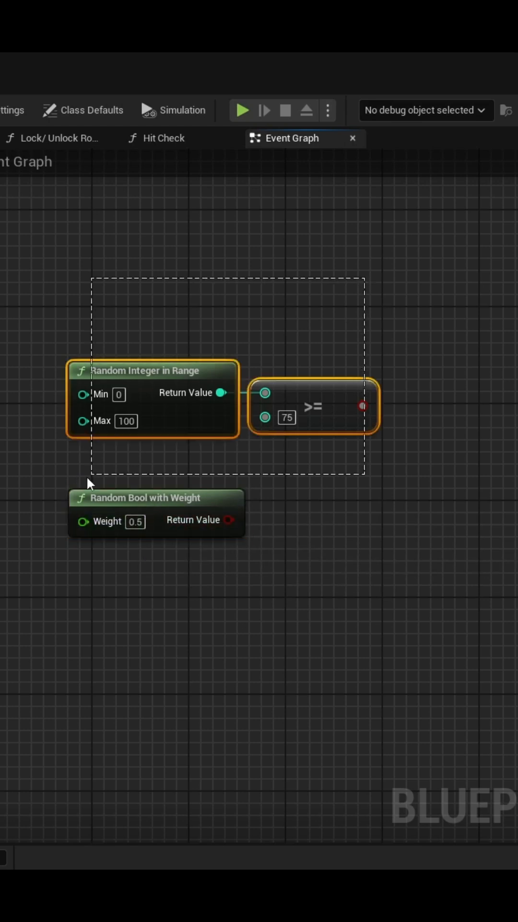
- Delete the old integer comparison nodes and set the Random Bool weight to 0.15
key(Delete)
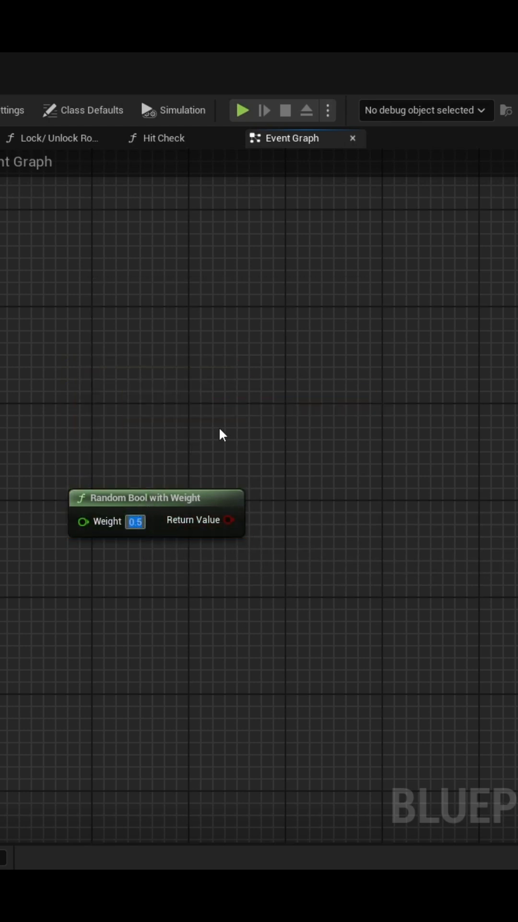
text(0.15)
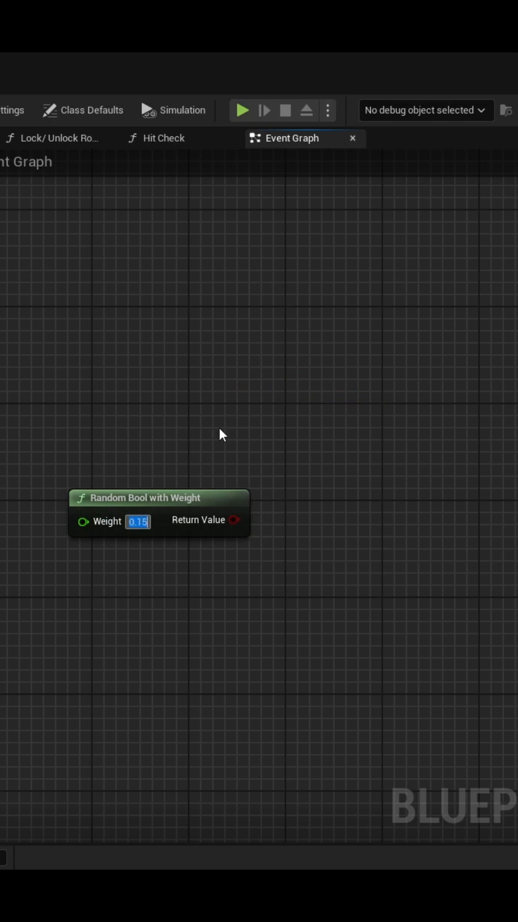
click(158, 512)
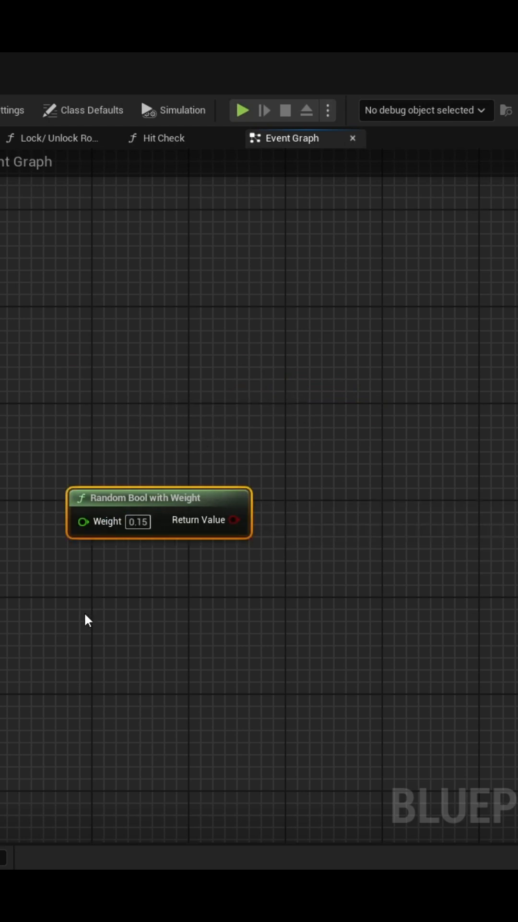
mouse_move(205, 468)
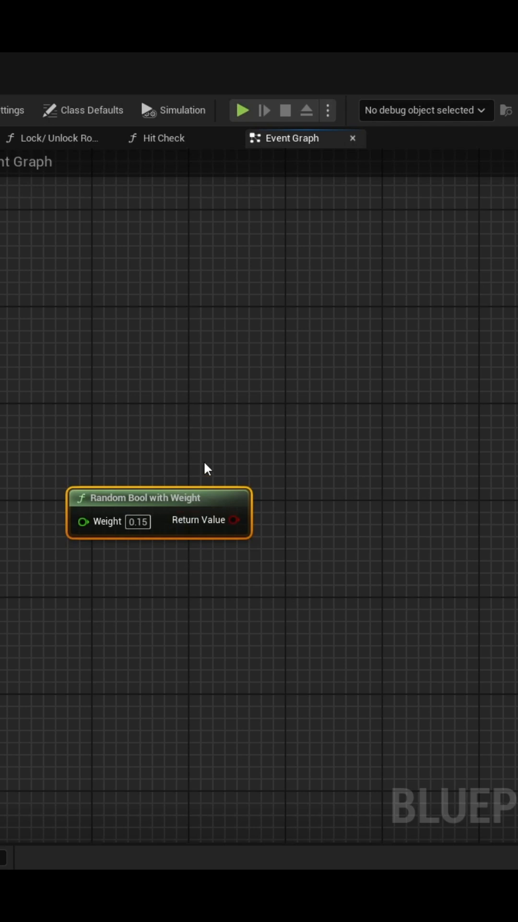
mouse_move(314, 473)
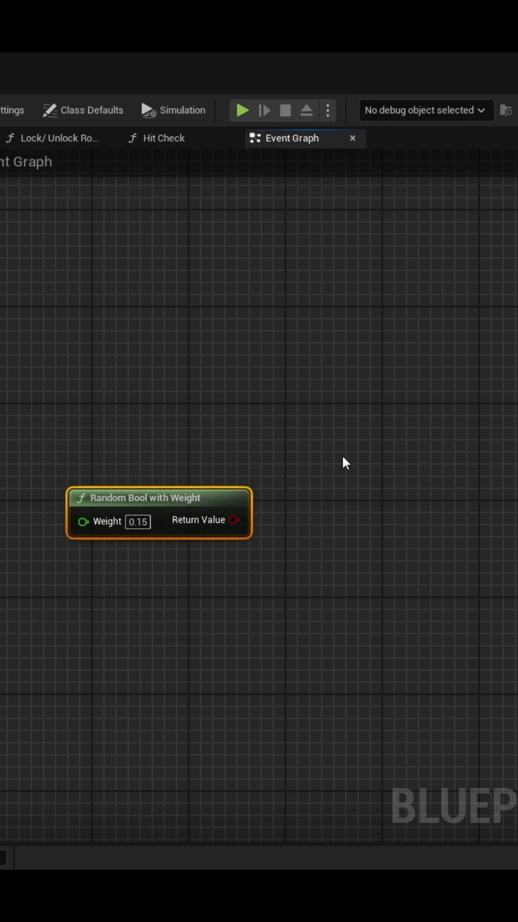
- Replace the Random Bool weight of 0.15 with .03
drag(159, 511, 197, 561)
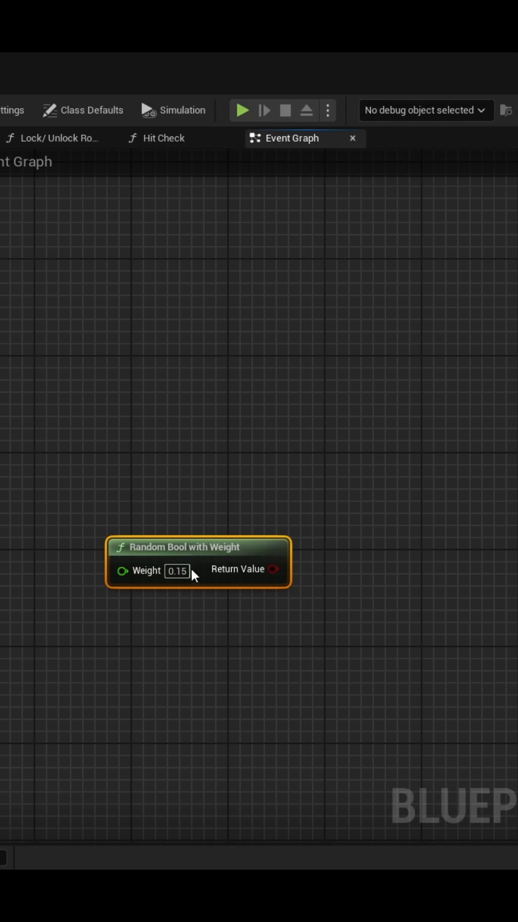
text(.03)
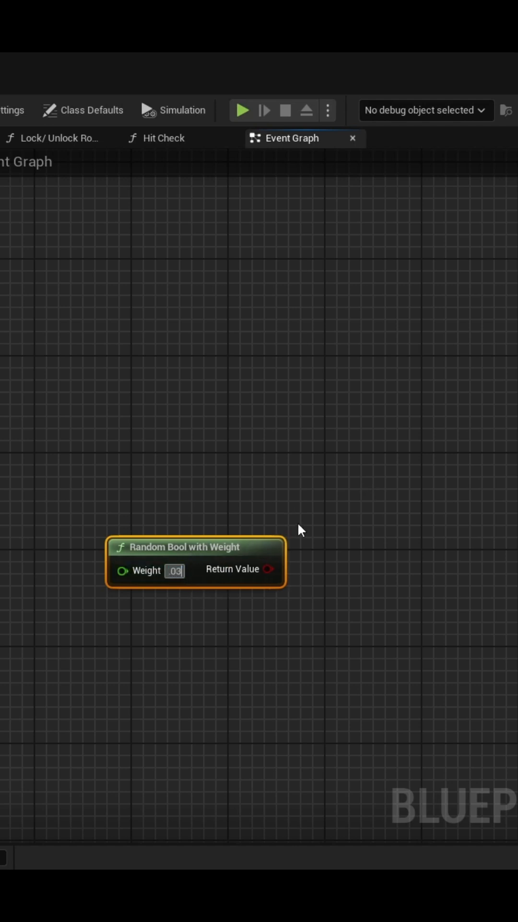